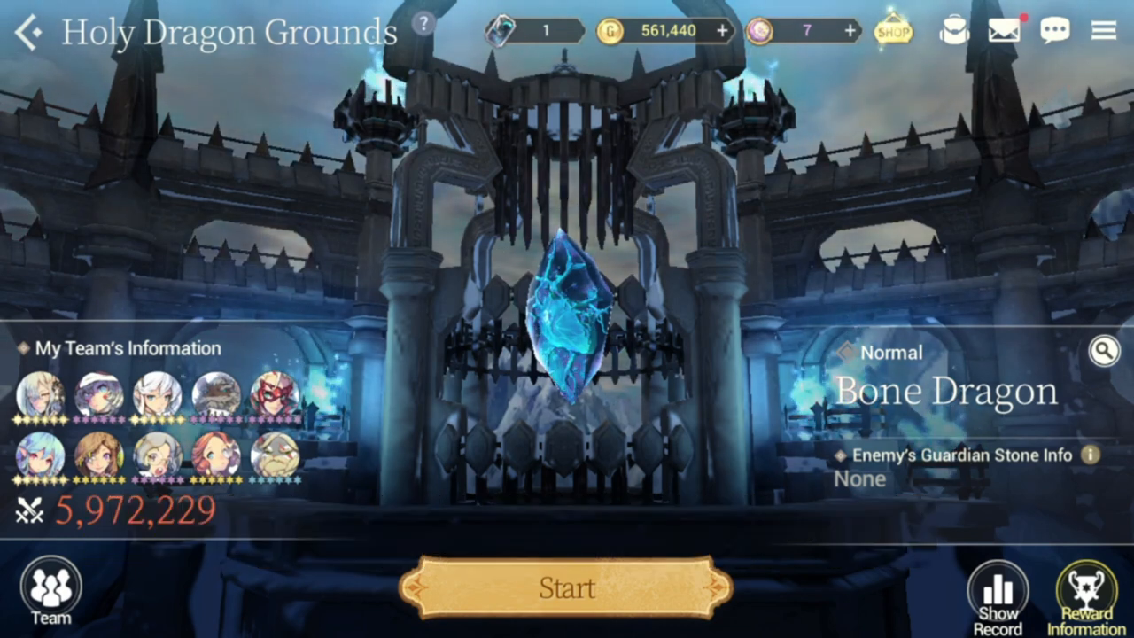
# View the Bone Dragon's lore and reward details on the Holy Dragon Grounds stage.
pyautogui.click(1100, 347)
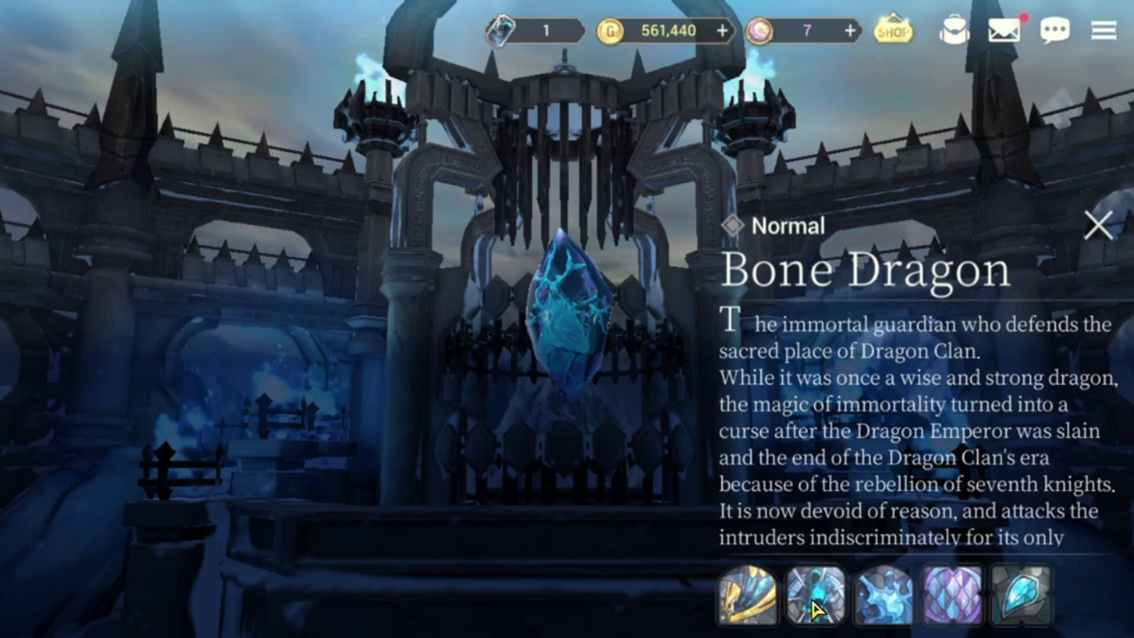
# Read the Dragon Roar skill description and its Phase 2 to Phase 4 effects.
pyautogui.click(815, 595)
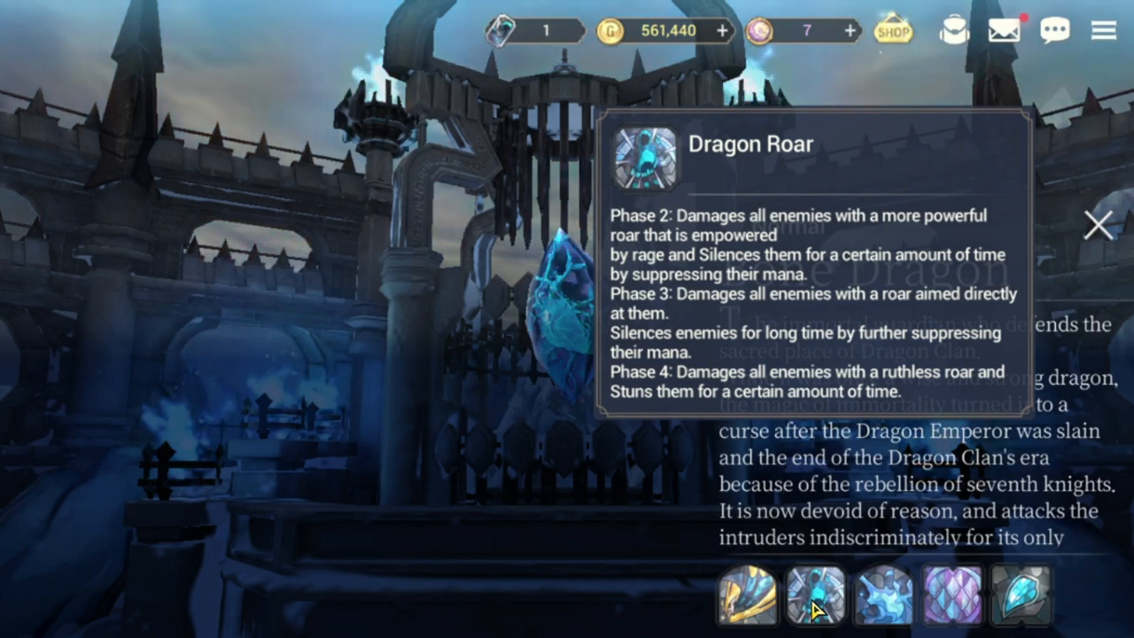
# Read the Raging Breath and Dragon Scale skill descriptions with their phase effects.
pyautogui.click(882, 595)
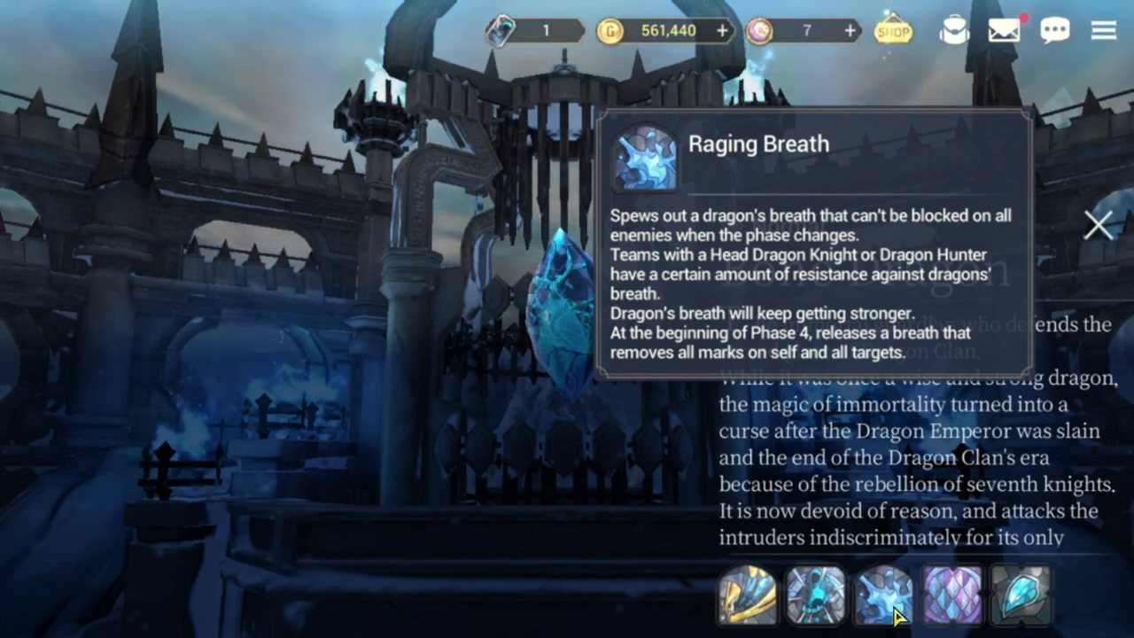
pyautogui.click(953, 595)
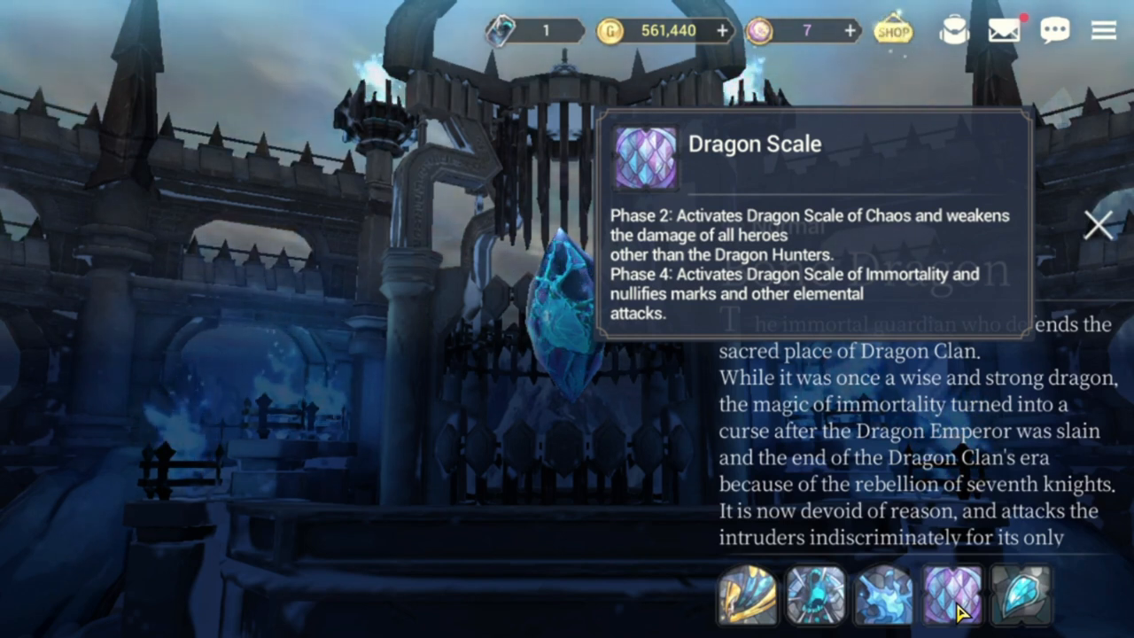
pyautogui.click(1020, 595)
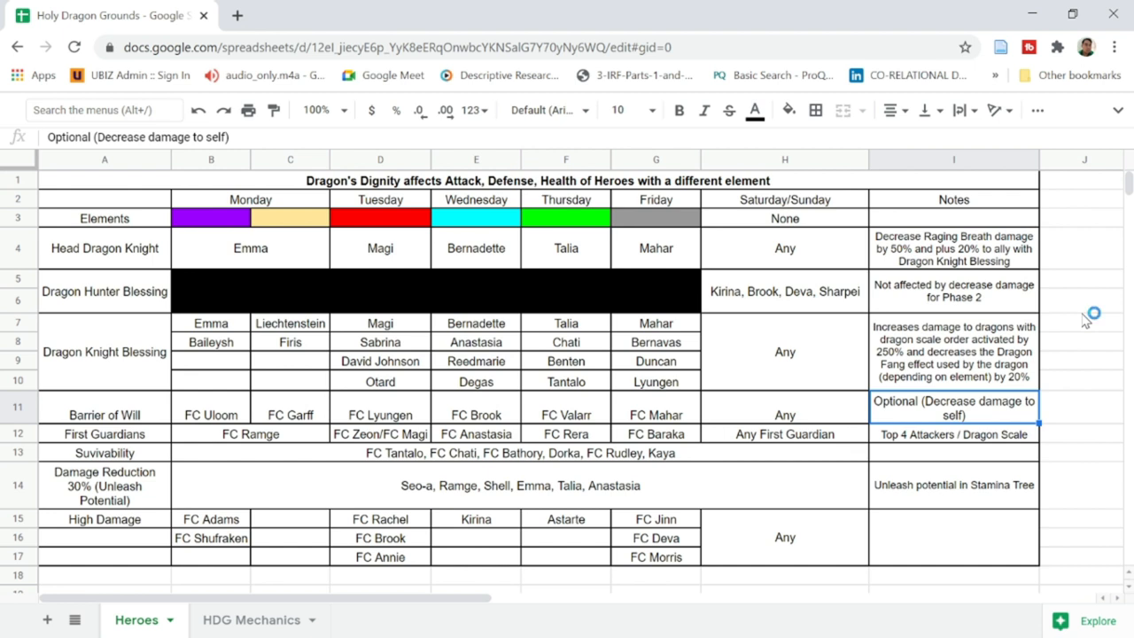
pyautogui.moveTo(616, 353)
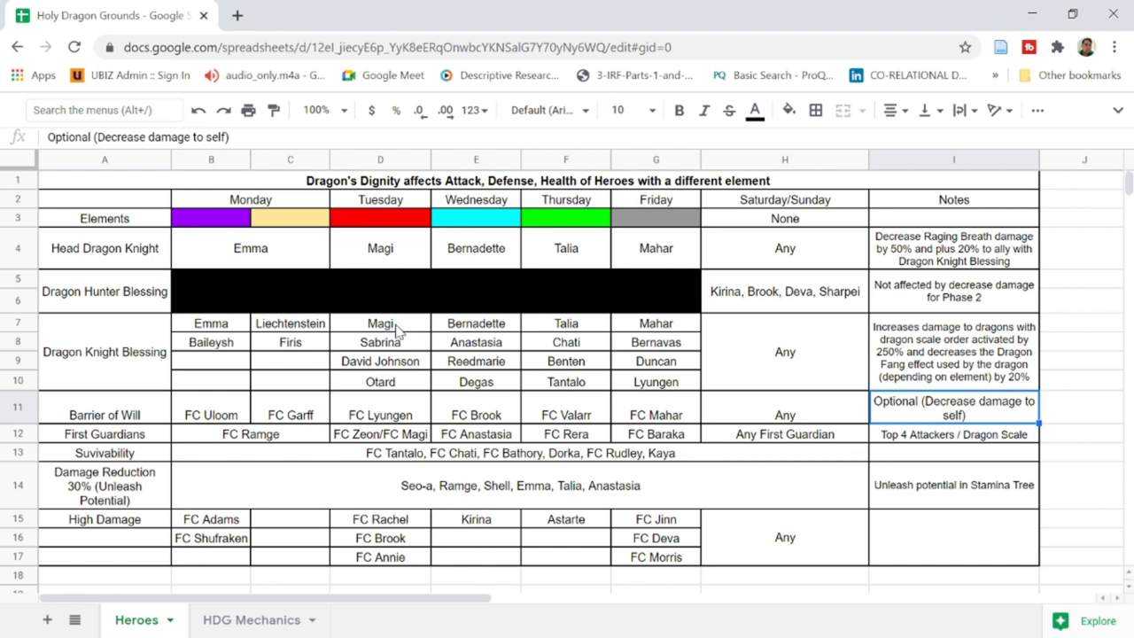
pyautogui.click(379, 323)
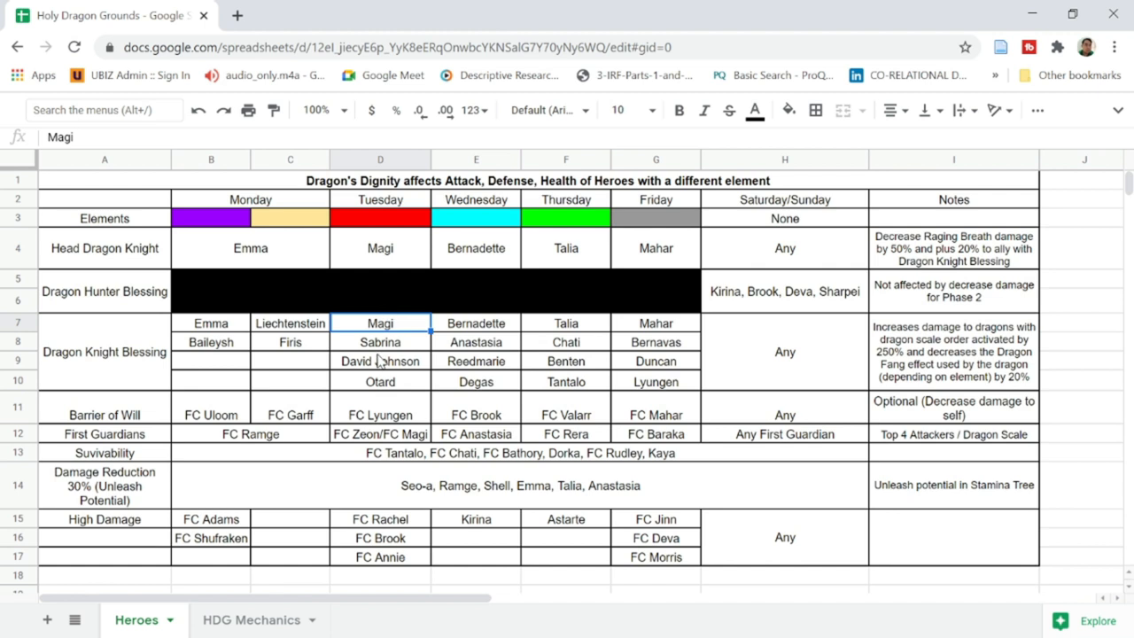
pyautogui.moveTo(1001, 376)
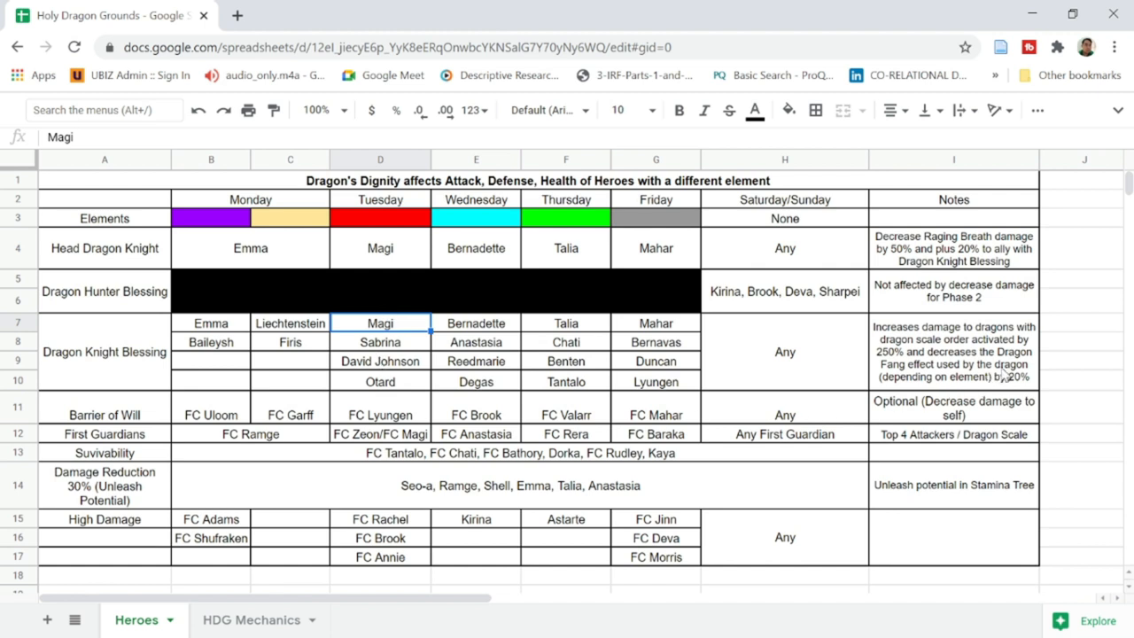
pyautogui.moveTo(1001, 375)
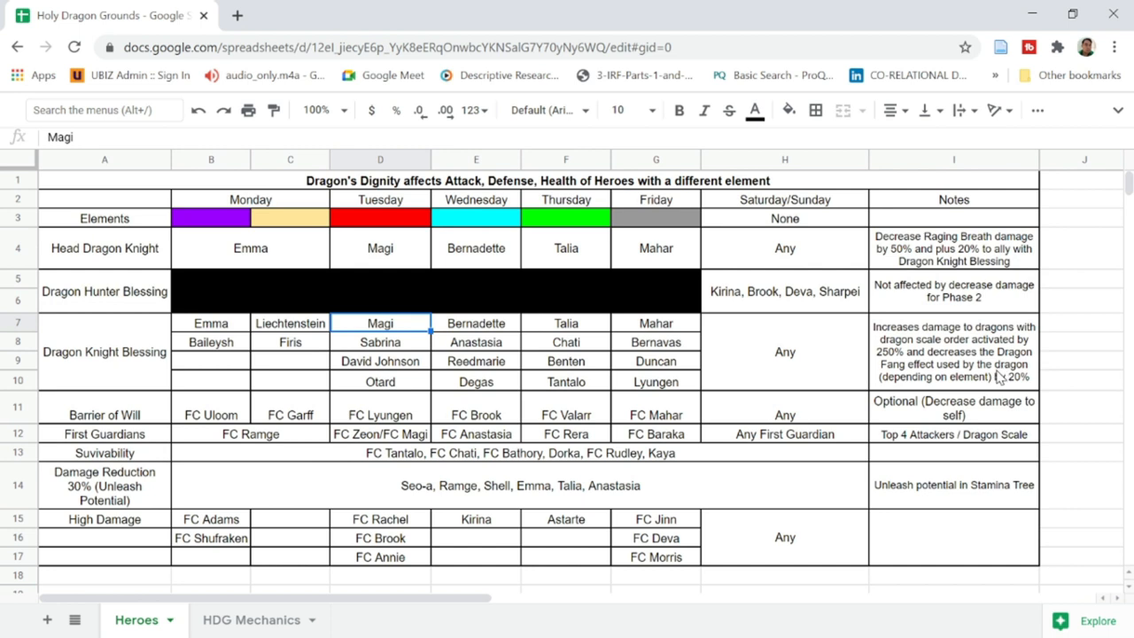
pyautogui.moveTo(507, 397)
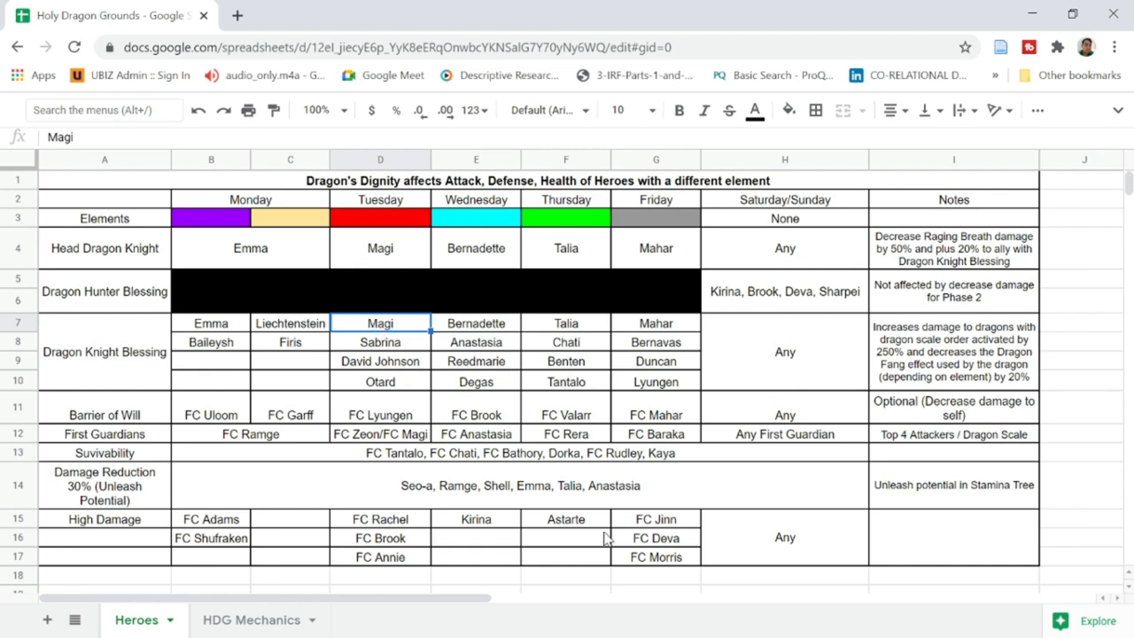
pyautogui.moveTo(695, 533)
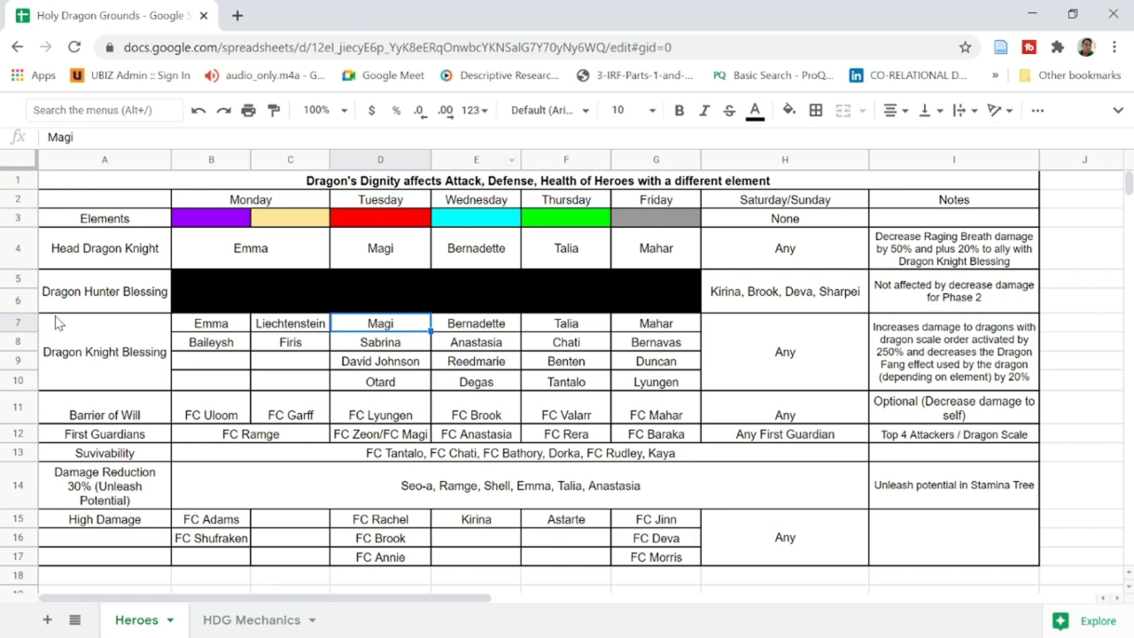
pyautogui.click(105, 248)
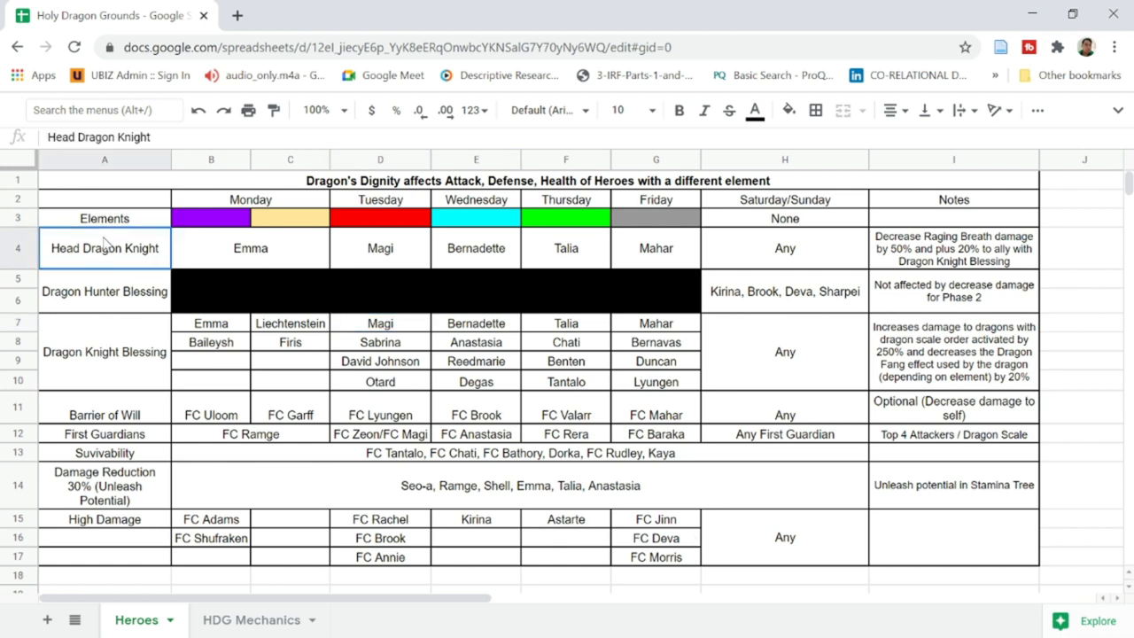
pyautogui.click(104, 350)
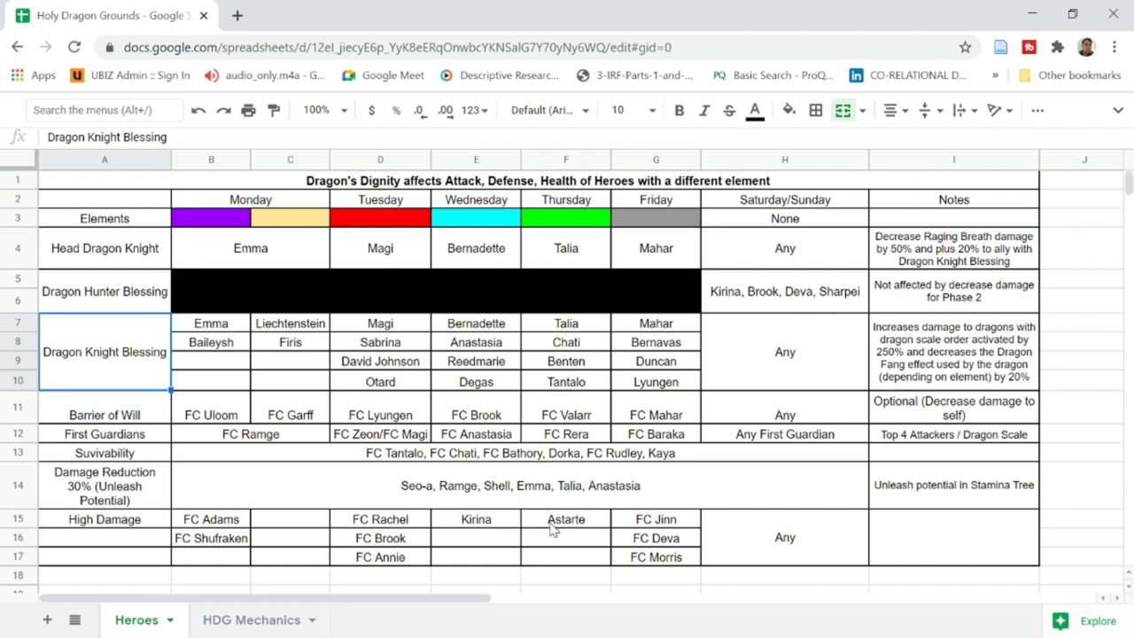
pyautogui.moveTo(145, 528)
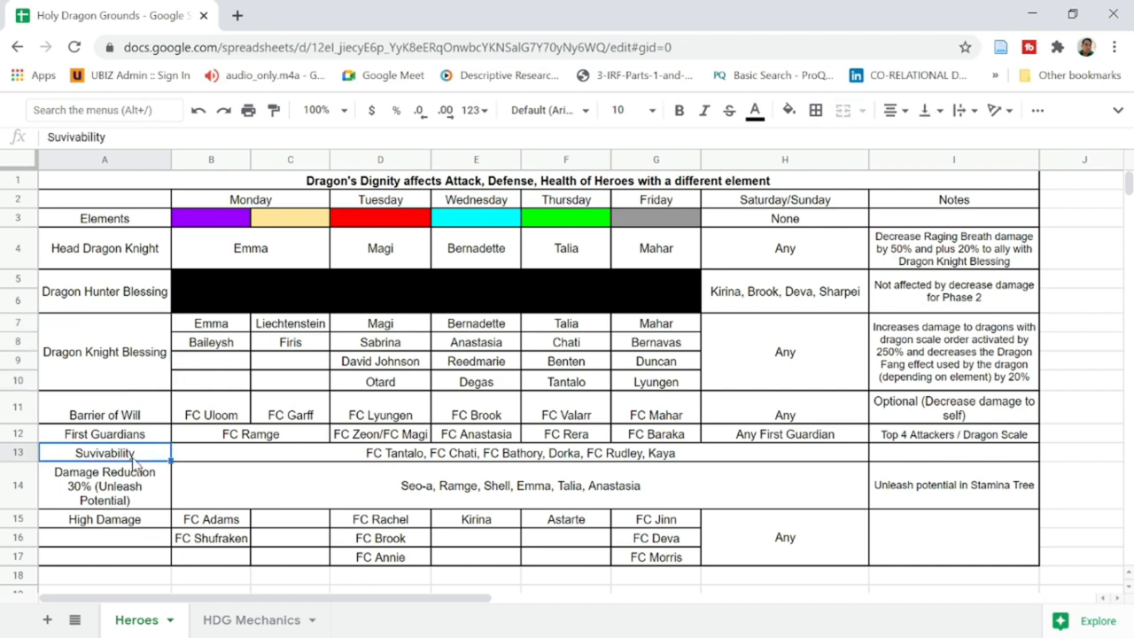
pyautogui.click(104, 519)
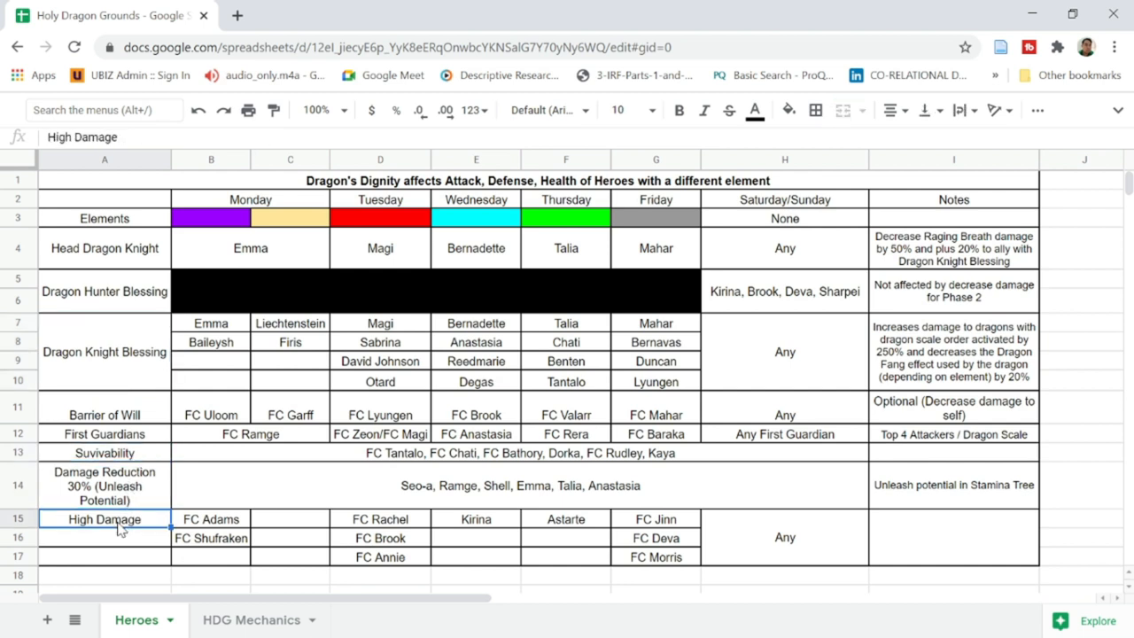